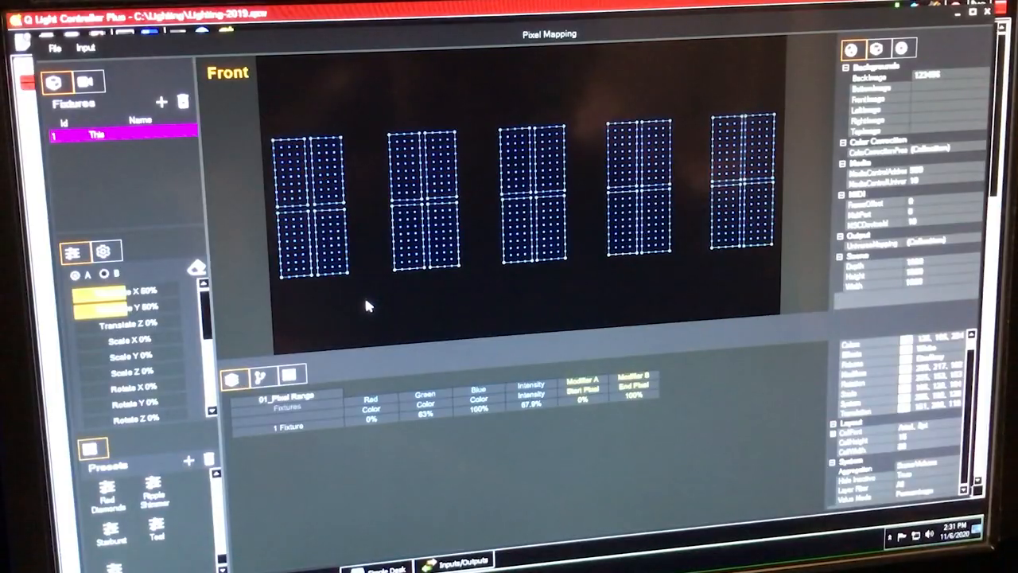
{"action": "mouse_move", "coordinate": [278, 139]}
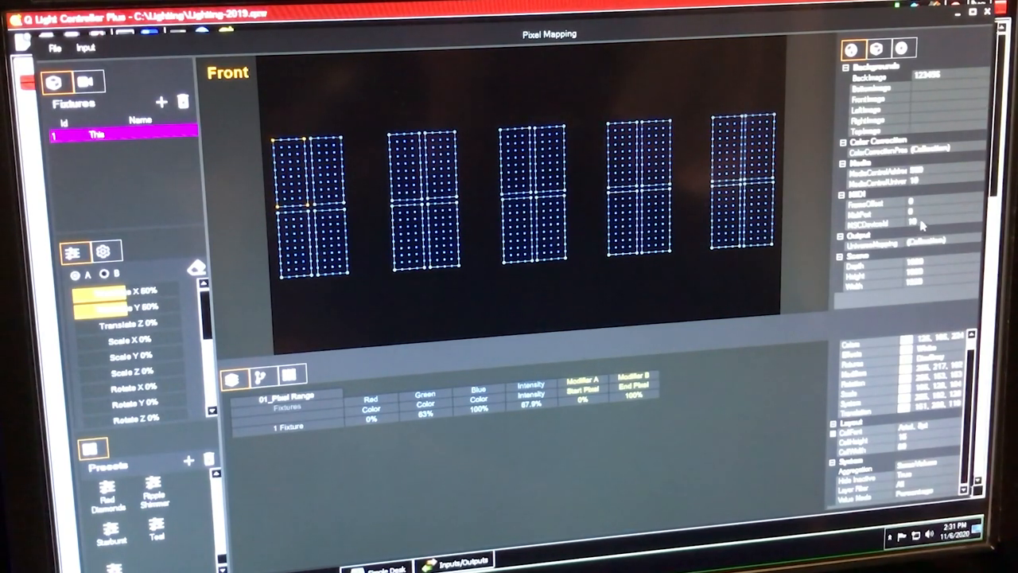
{"action": "mouse_move", "coordinate": [323, 183]}
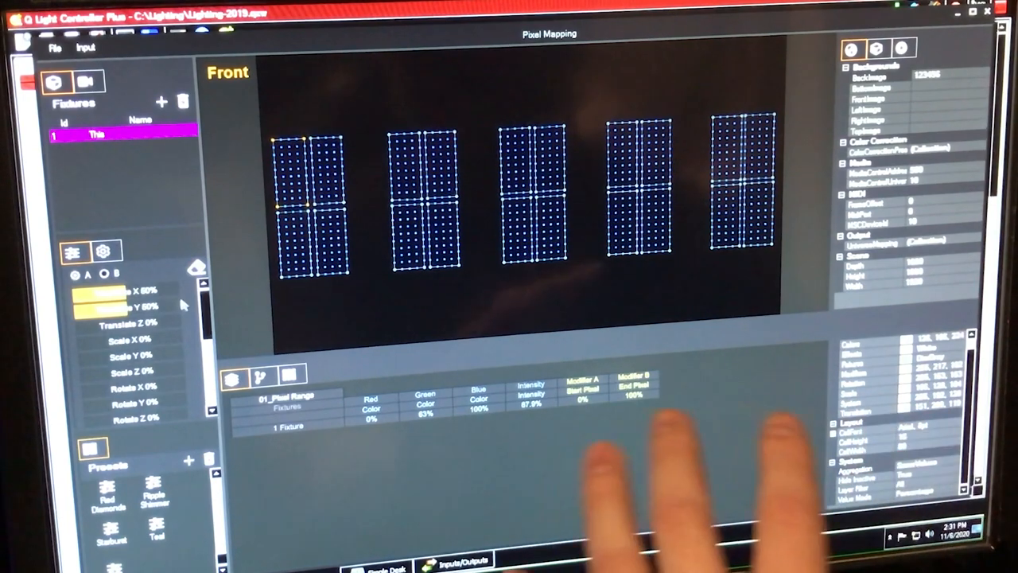
Open the Fixtures tab listing COLORrail units, stage fronts, pixel cubes and Universe 4 fixtures.
{"action": "scroll", "scroll_direction": "down", "scroll_amount": 3}
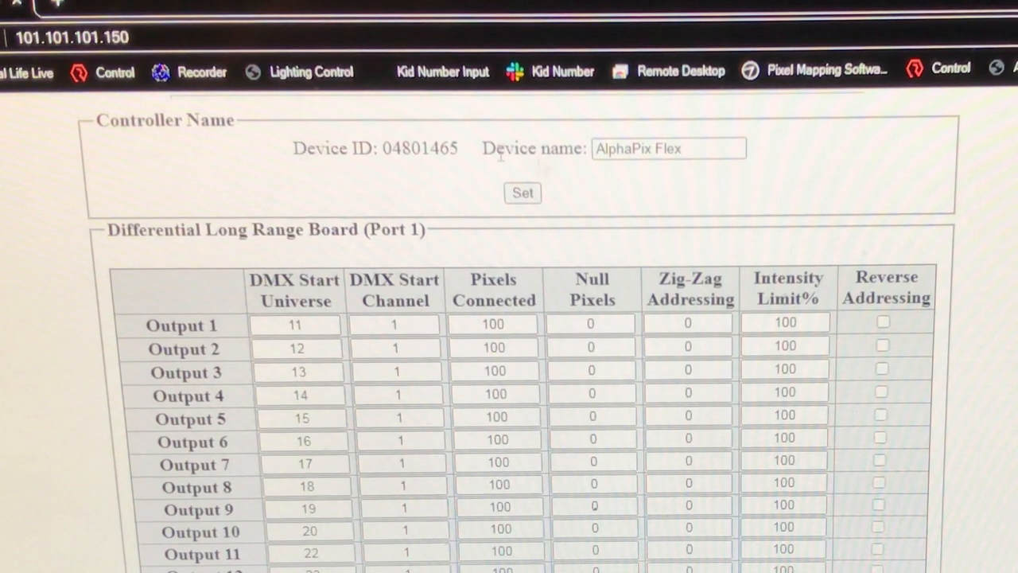
{"action": "left_click", "coordinate": [294, 324]}
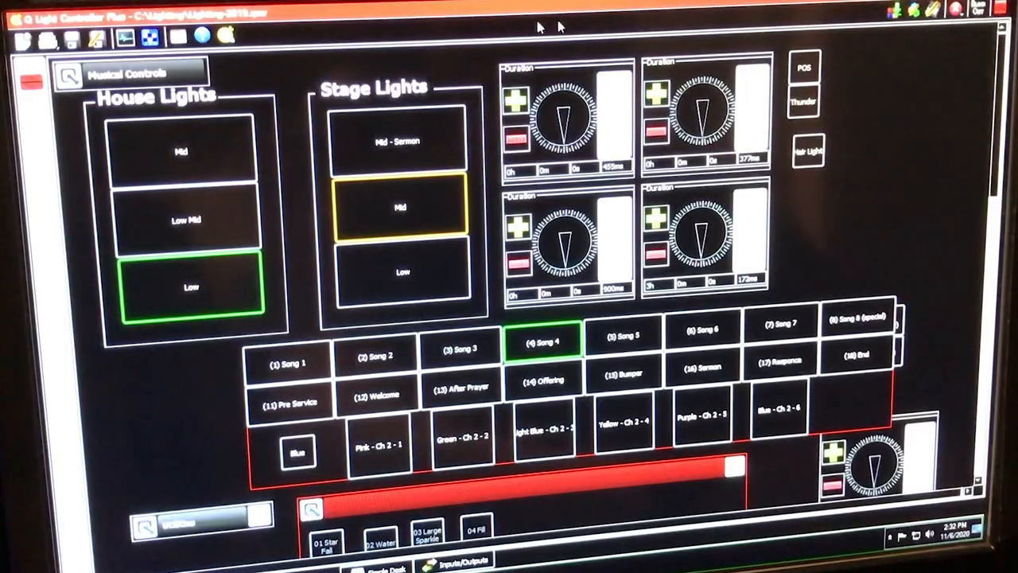
{"action": "mouse_move", "coordinate": [847, 133]}
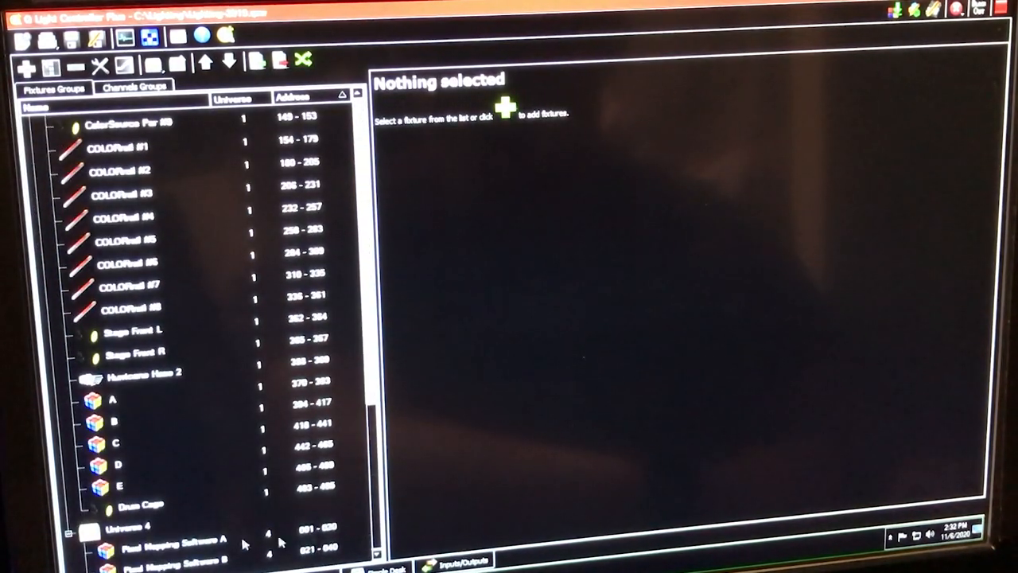
Select Pixel Mapping Software A under Universe 4 to view its twenty channels.
{"action": "left_click", "coordinate": [175, 548]}
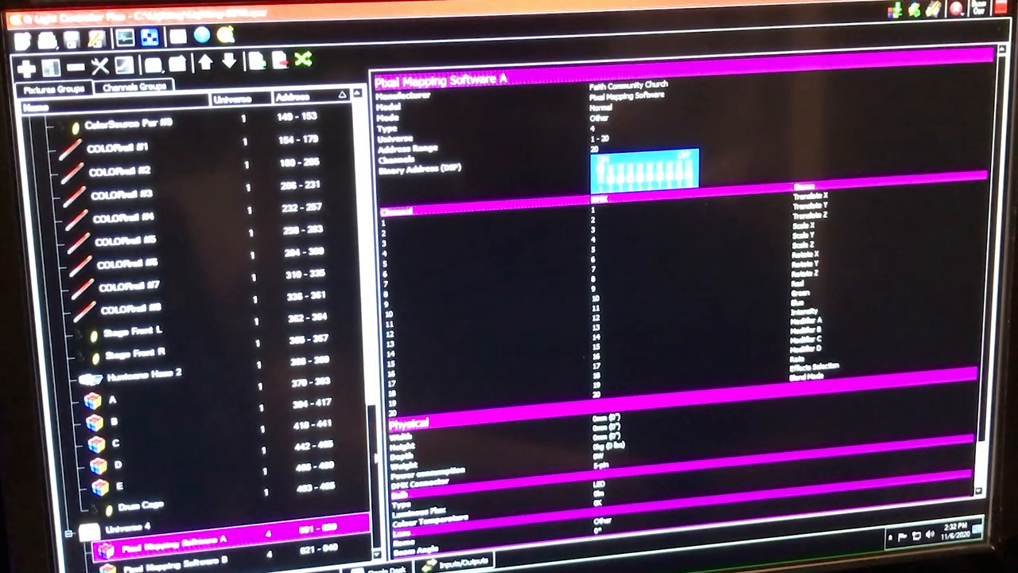
{"action": "scroll", "scroll_direction": "up", "scroll_amount": 3}
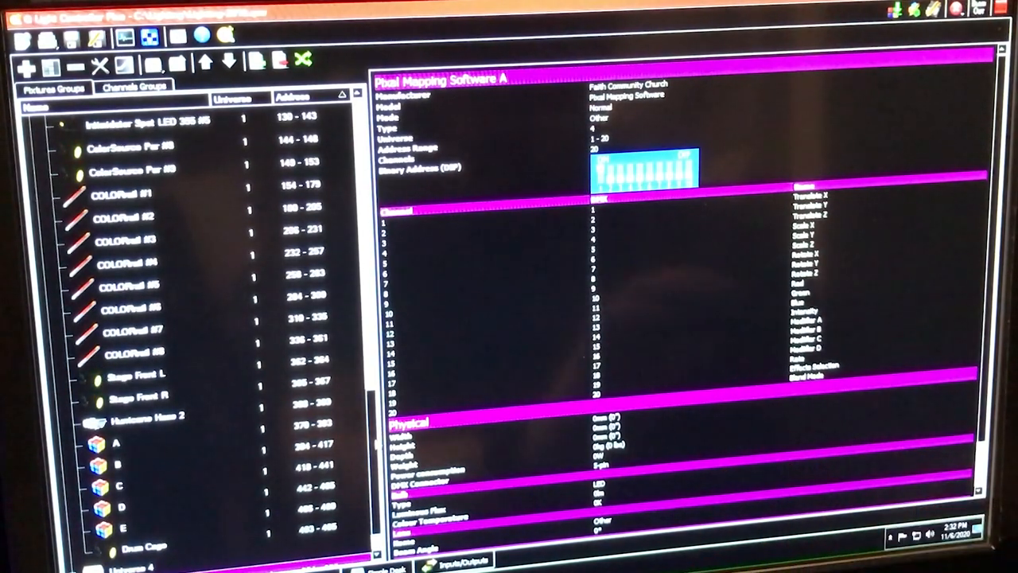